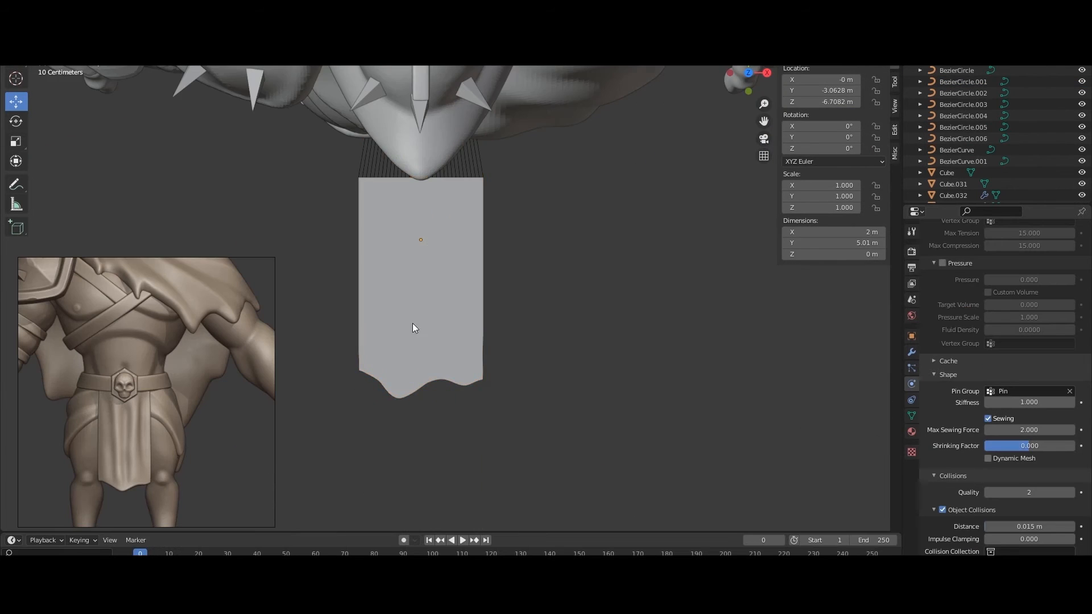
Carve wood grain into the shield planks and refine the spiked iron bands and boss
click(456, 539)
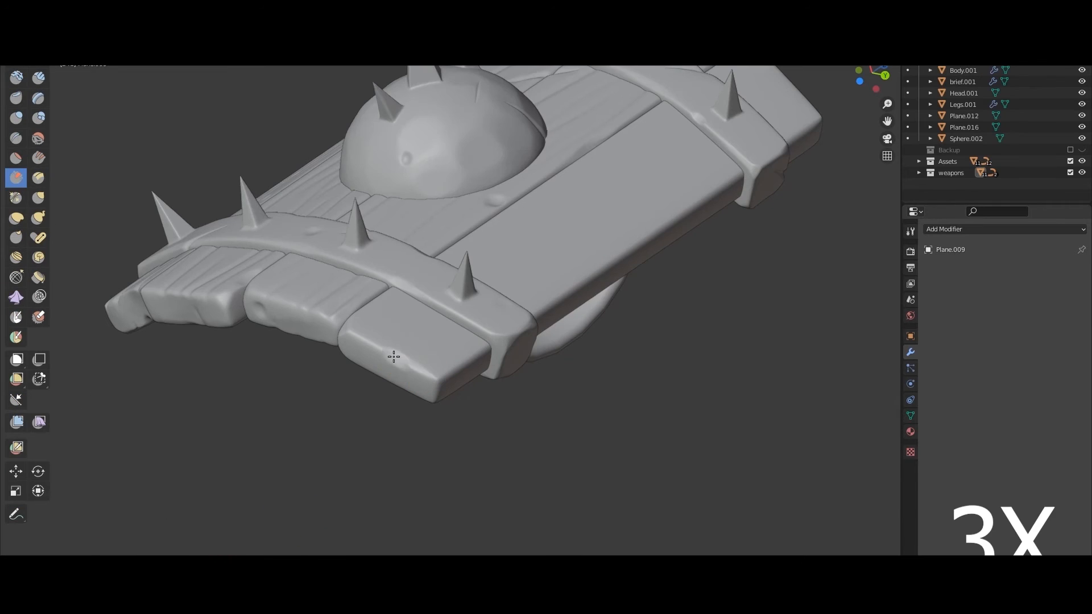
drag(394, 357, 546, 274)
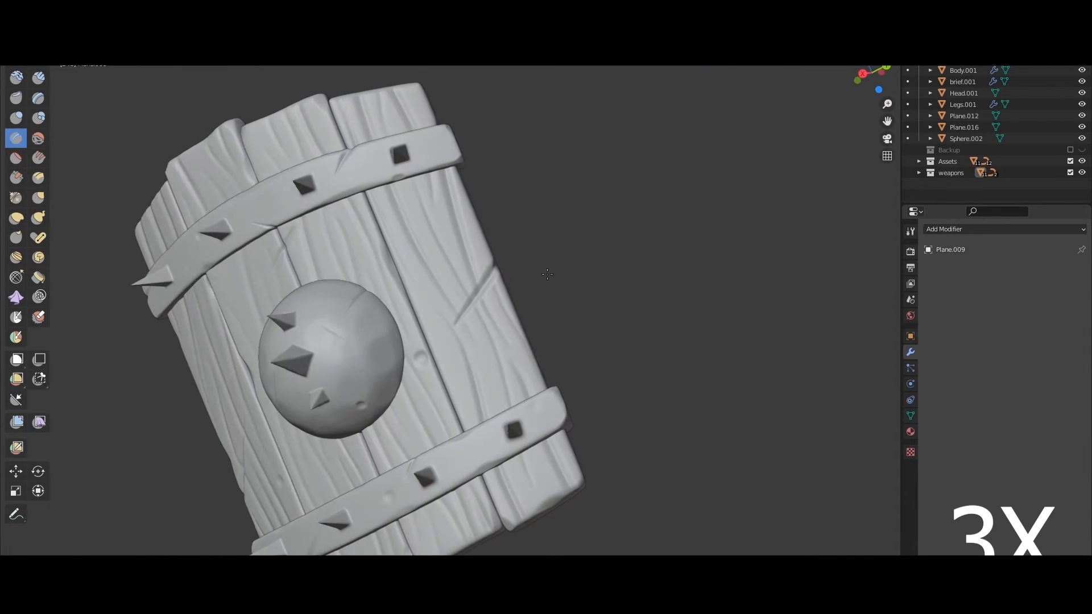